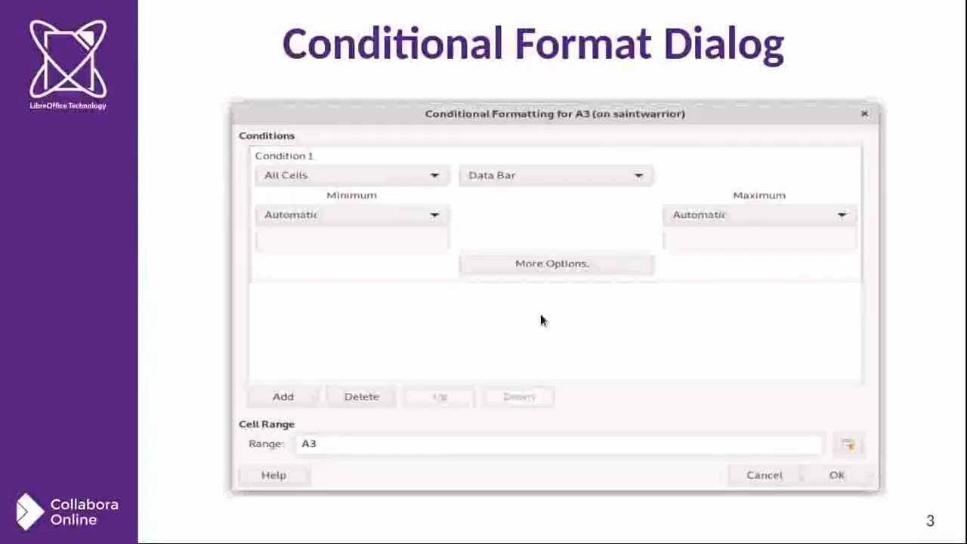
mouse_move(542, 321)
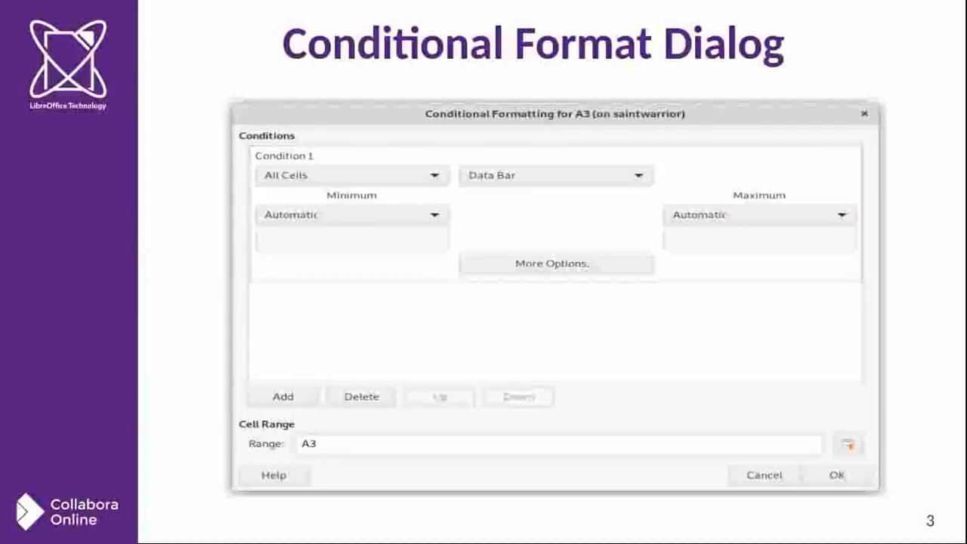
mouse_move(438, 196)
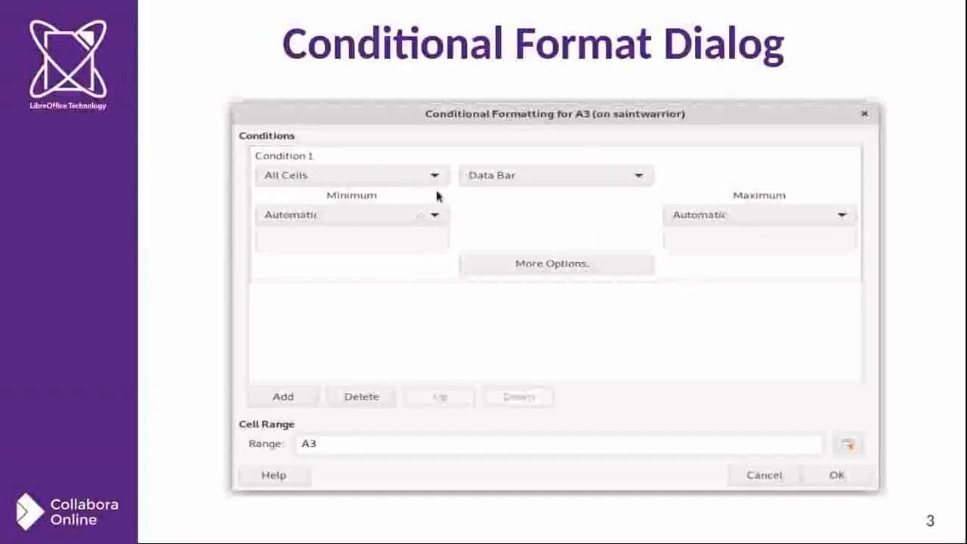
mouse_move(494, 222)
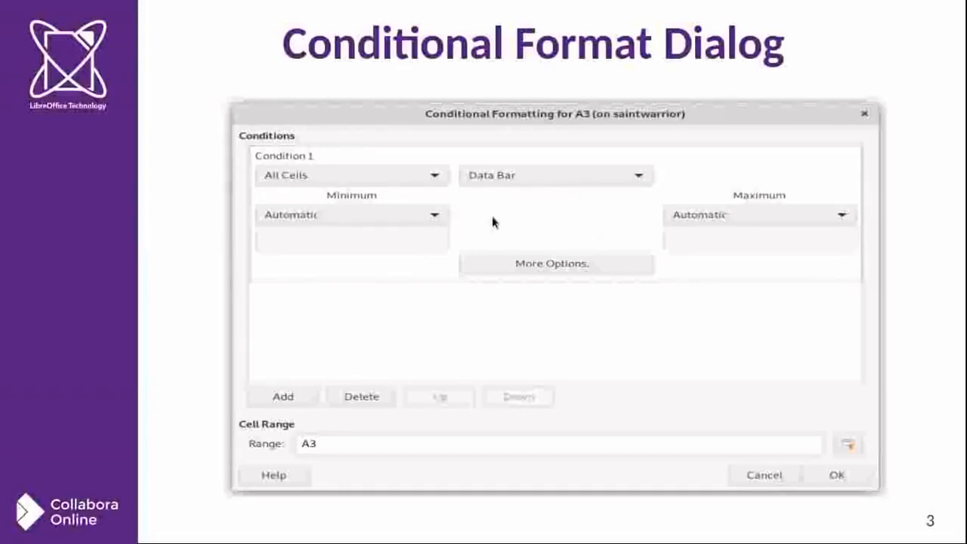
mouse_move(550, 215)
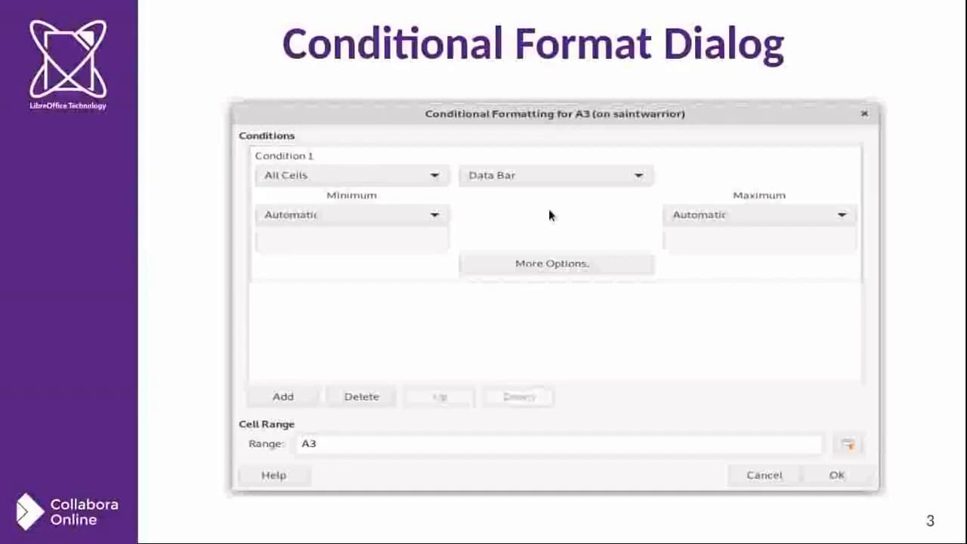